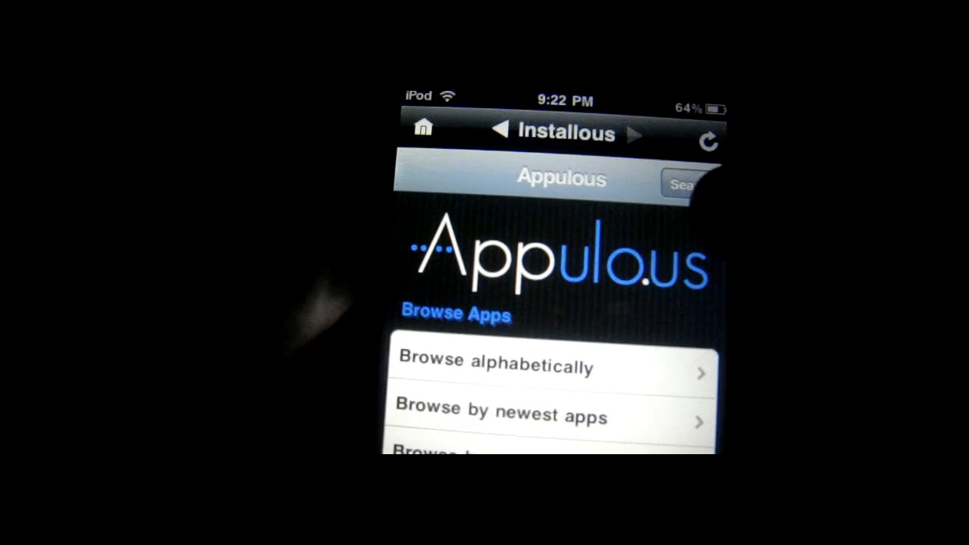
# Search the Installous catalogue for 'LogMeIn' to list LogMeIn Ignition by LogMeIn, Inc
pyautogui.click(682, 185)
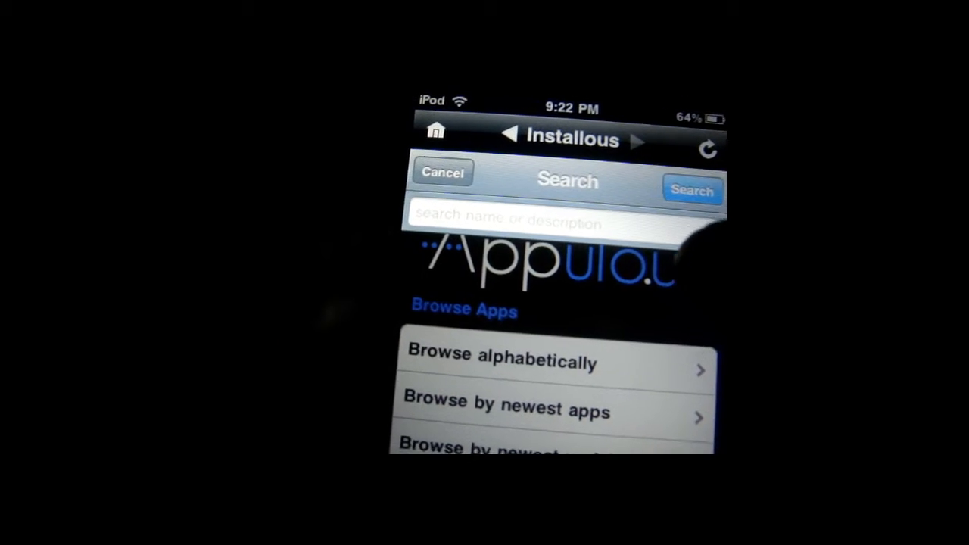
pyautogui.click(568, 215)
pyautogui.write('Logme')
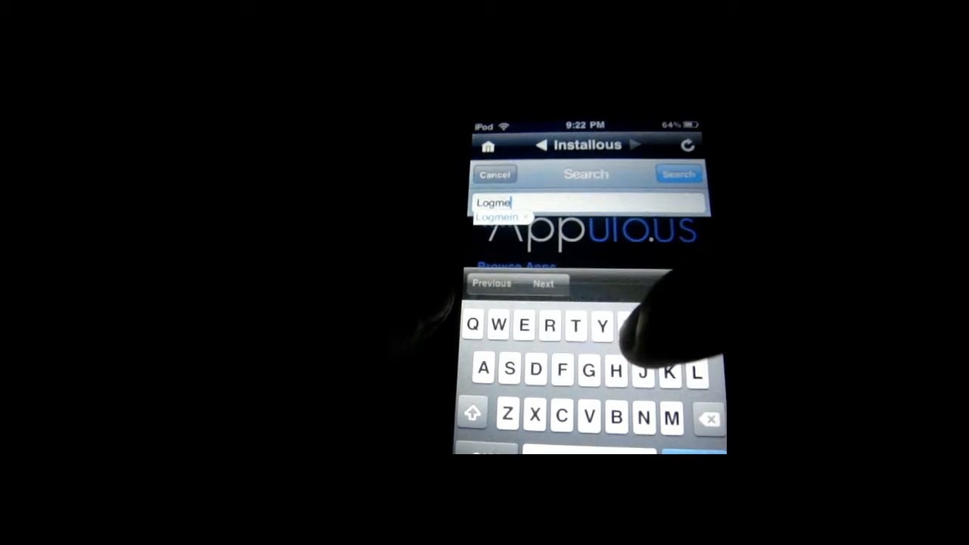
pyautogui.write('i')
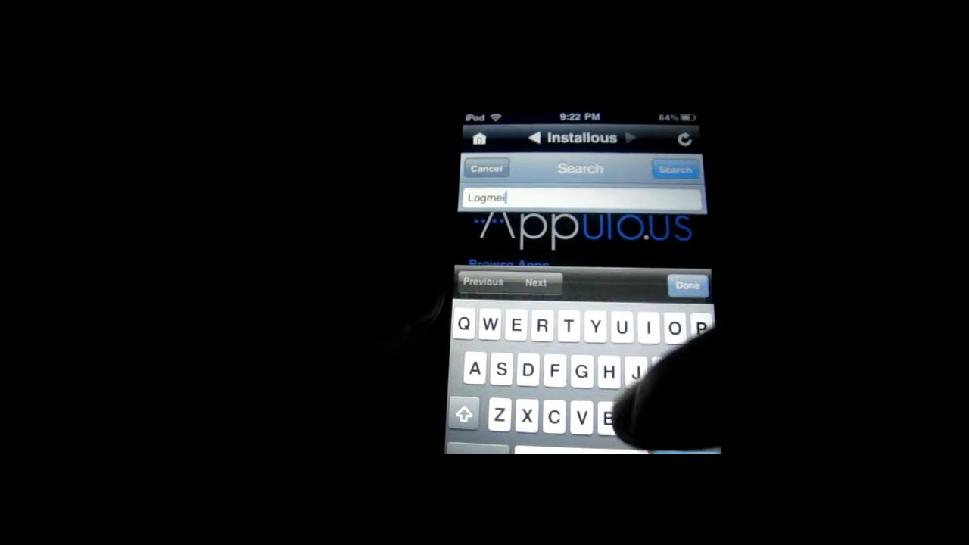
pyautogui.write('n')
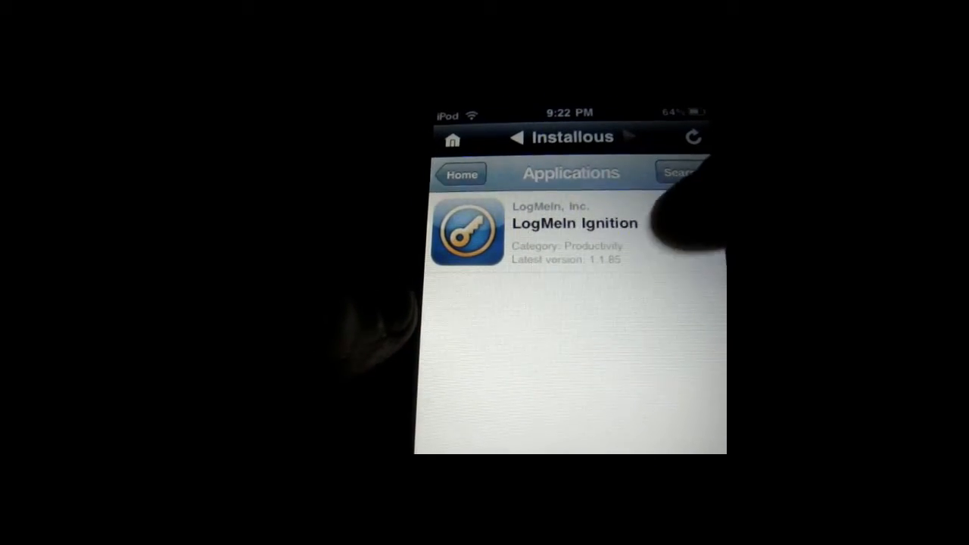
# View the LogMeIn Ignition details page down through Description, Languages, Requirements and Download
pyautogui.click(572, 230)
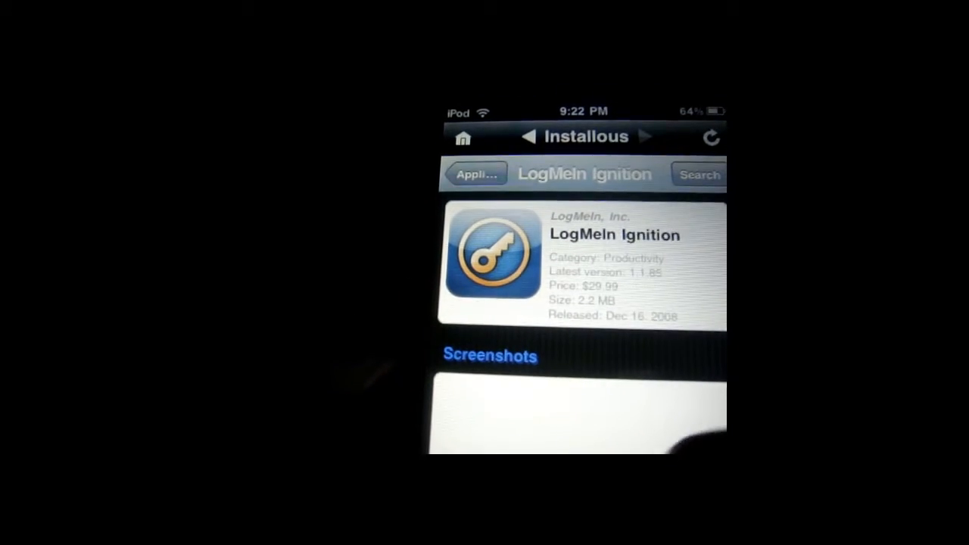
pyautogui.scroll(-3)
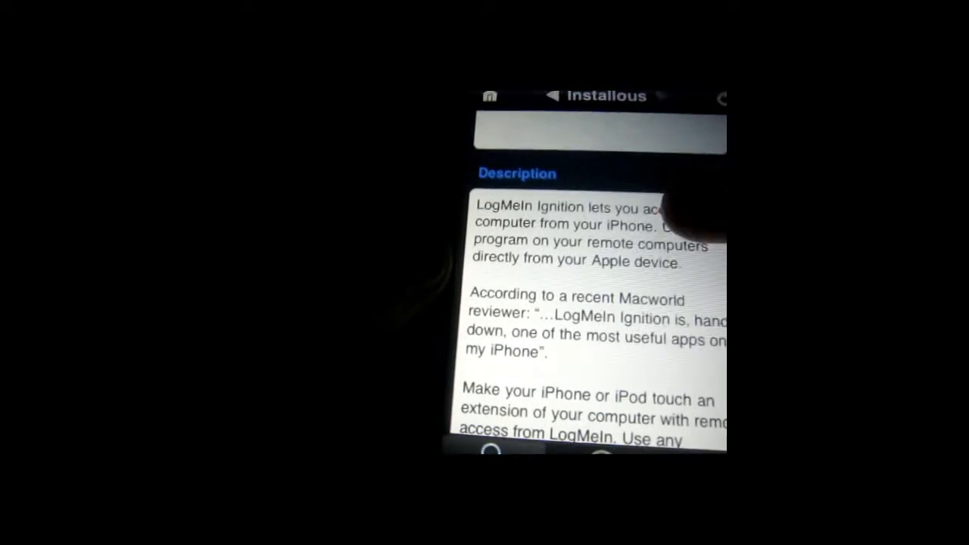
pyautogui.scroll(-3)
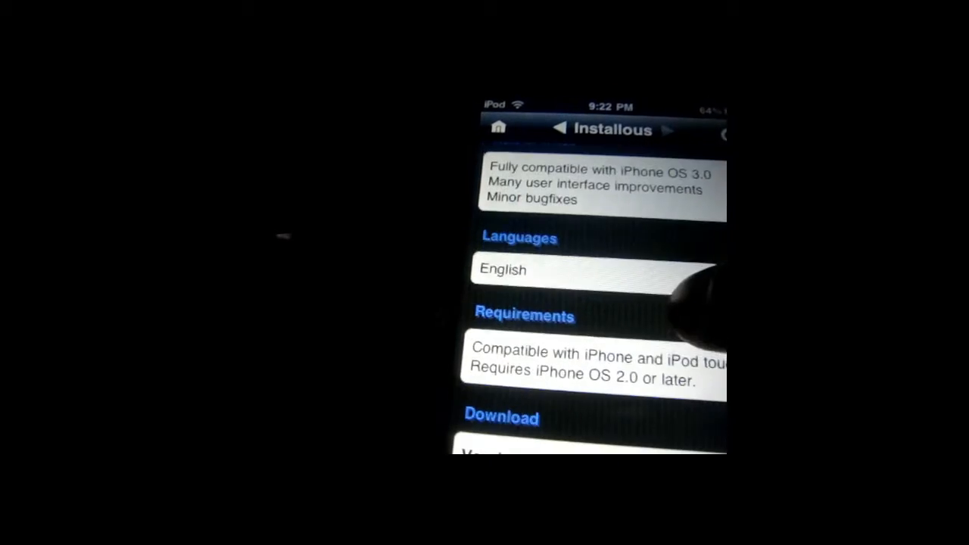
pyautogui.scroll(-3)
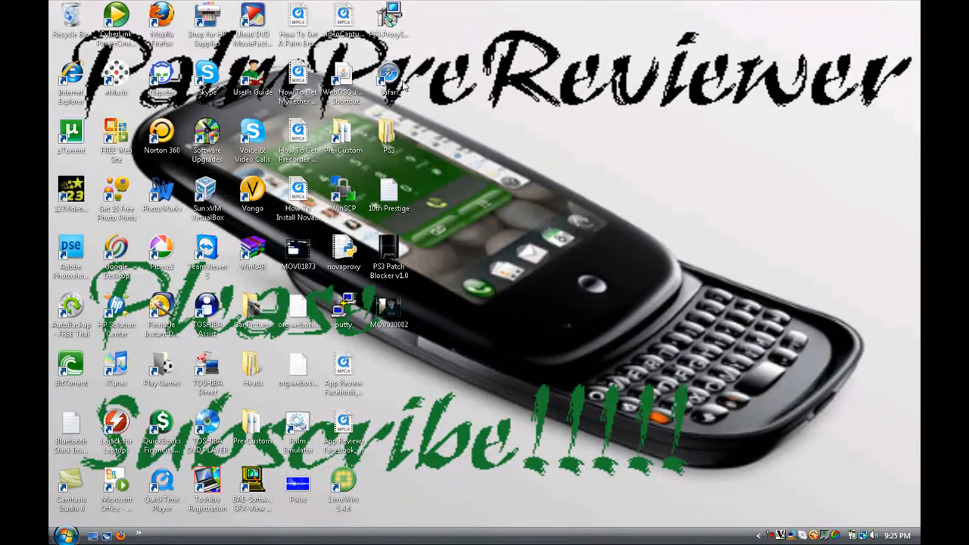
pyautogui.click(70, 76)
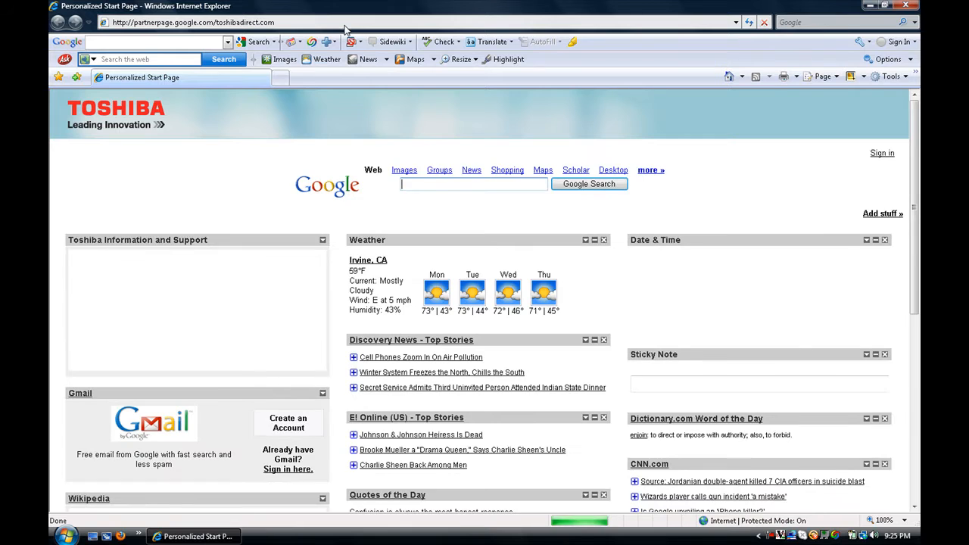
pyautogui.write('w')
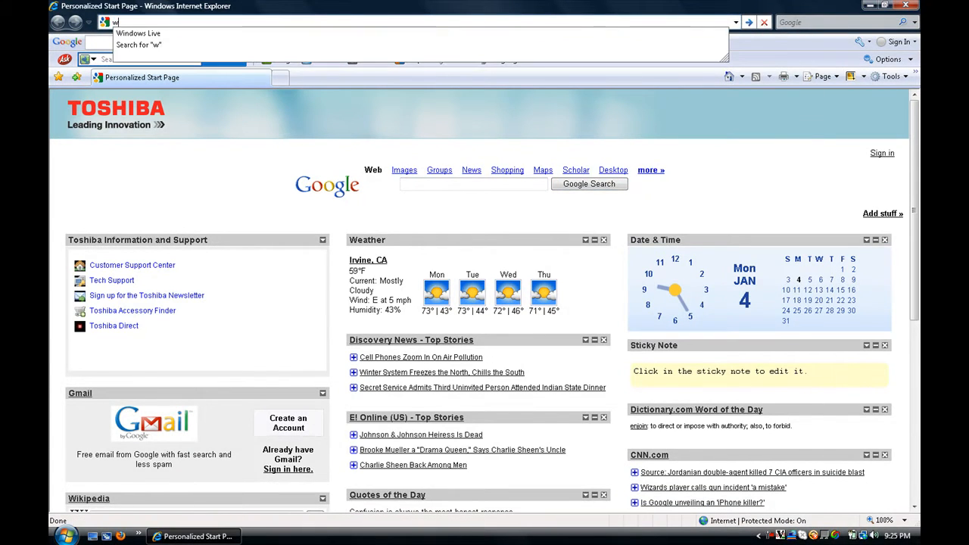
pyautogui.write('www.')
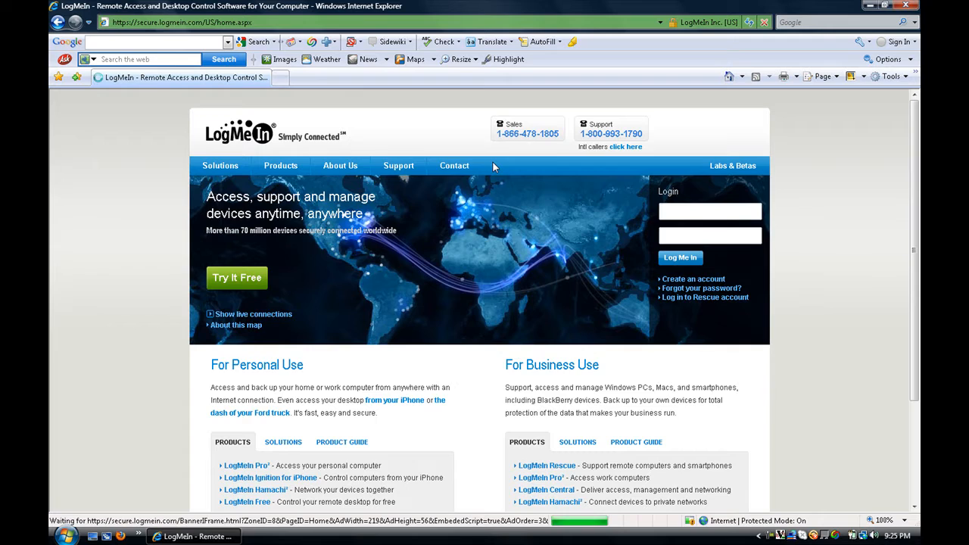
pyautogui.moveTo(382, 270)
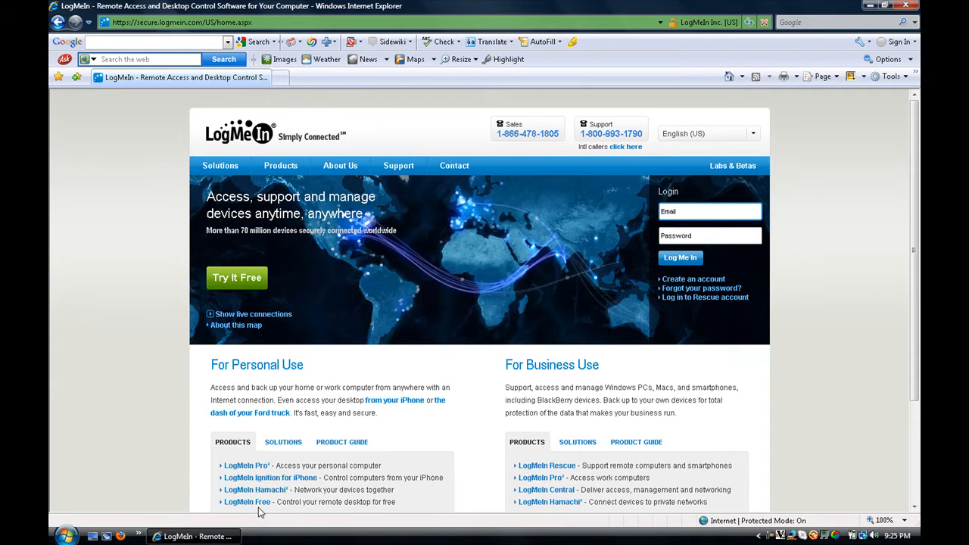
pyautogui.click(245, 503)
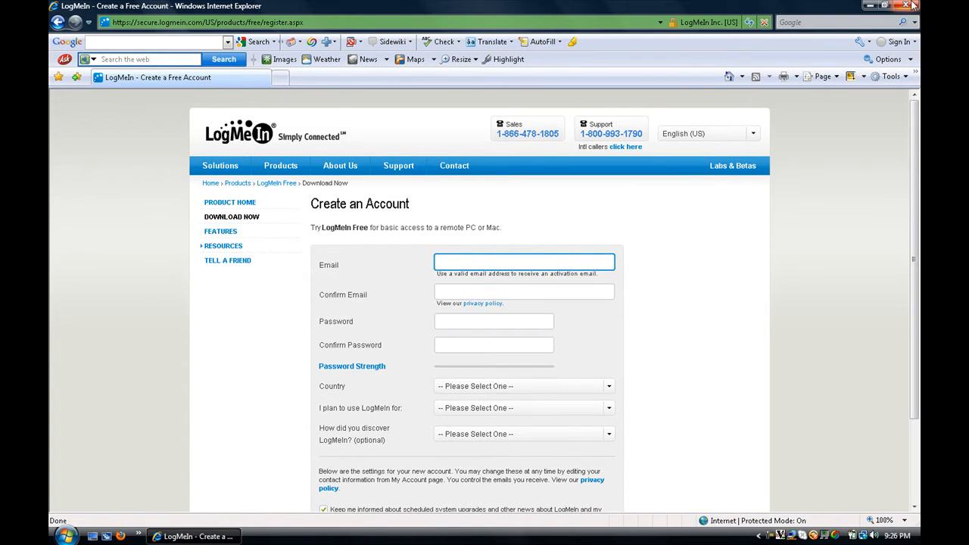
# Search the Start menu for 'logm' to find the installed LogMeIn program
pyautogui.click(67, 537)
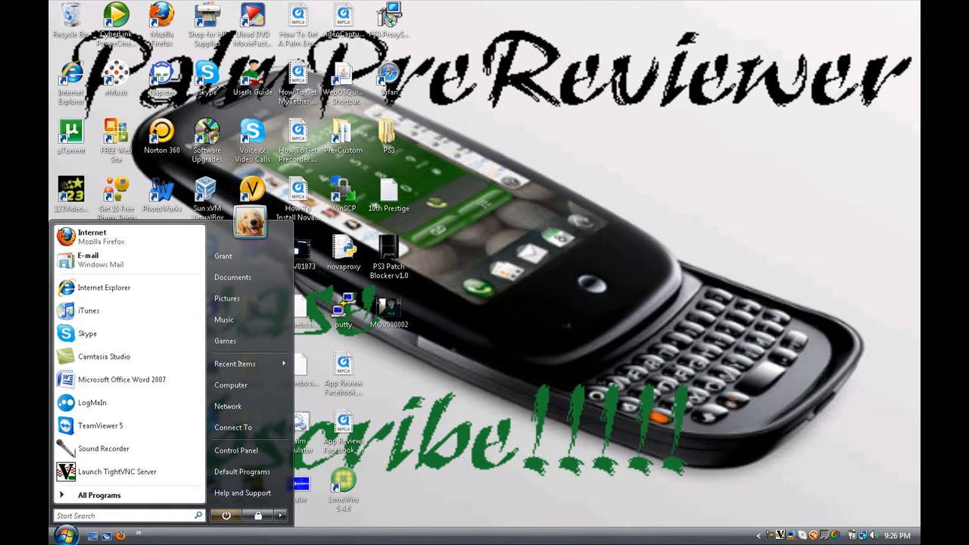
pyautogui.write('logme')
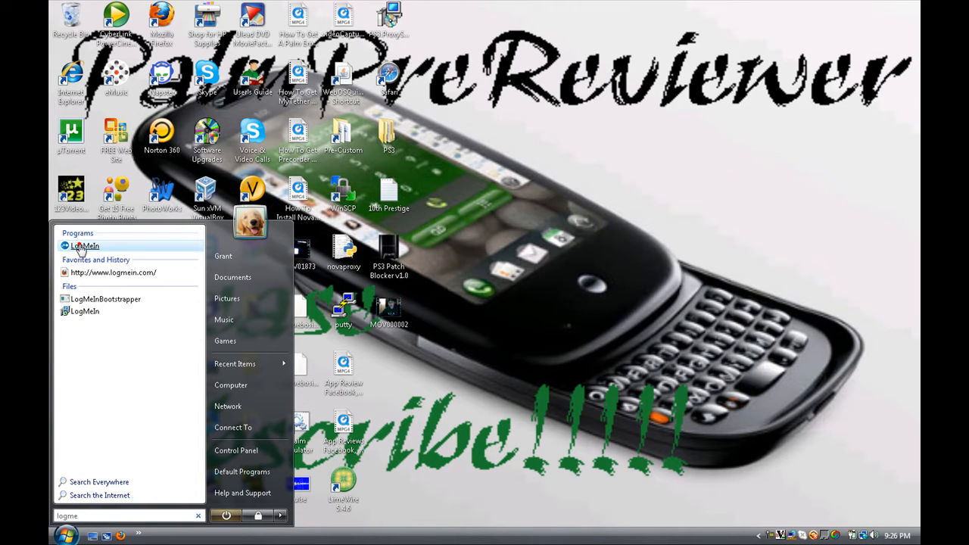
# Launch LogMeIn Free on GRANT-PC, review Overview and Options, then turn remote access on from Welcome
pyautogui.click(85, 246)
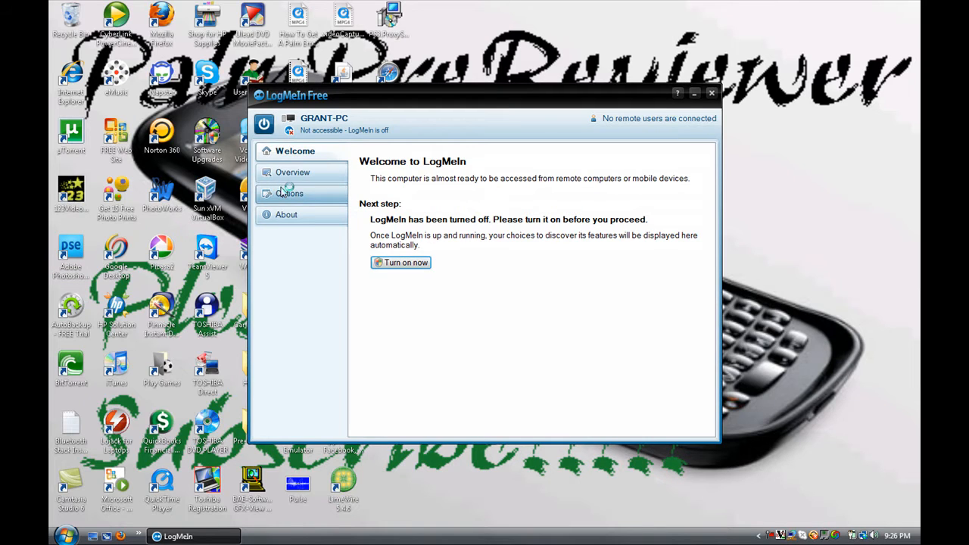
pyautogui.click(292, 172)
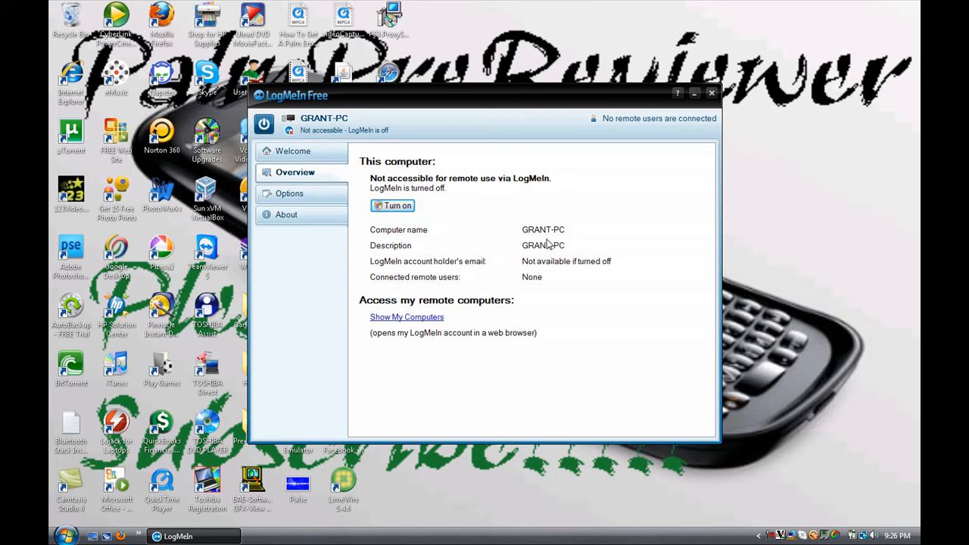
pyautogui.moveTo(442, 267)
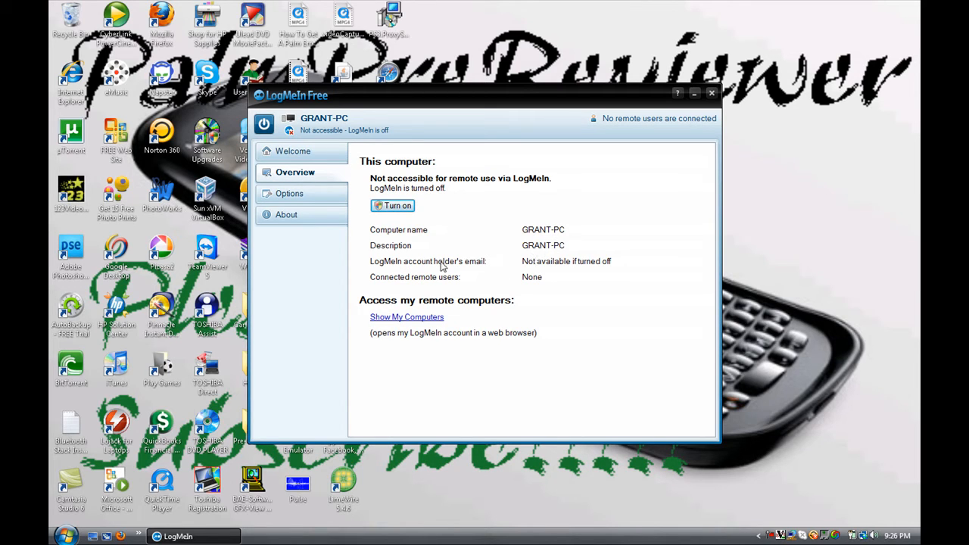
pyautogui.moveTo(372, 223)
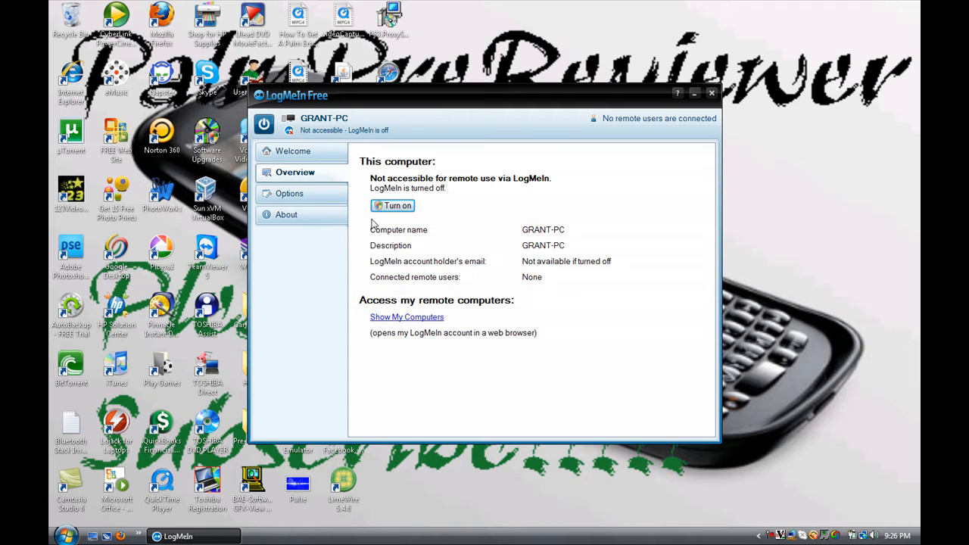
pyautogui.click(291, 194)
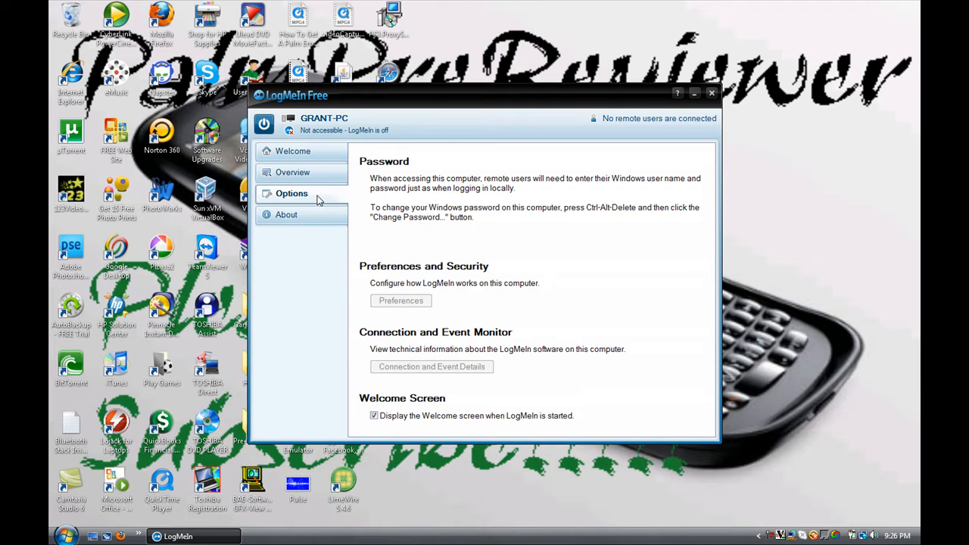
pyautogui.click(295, 152)
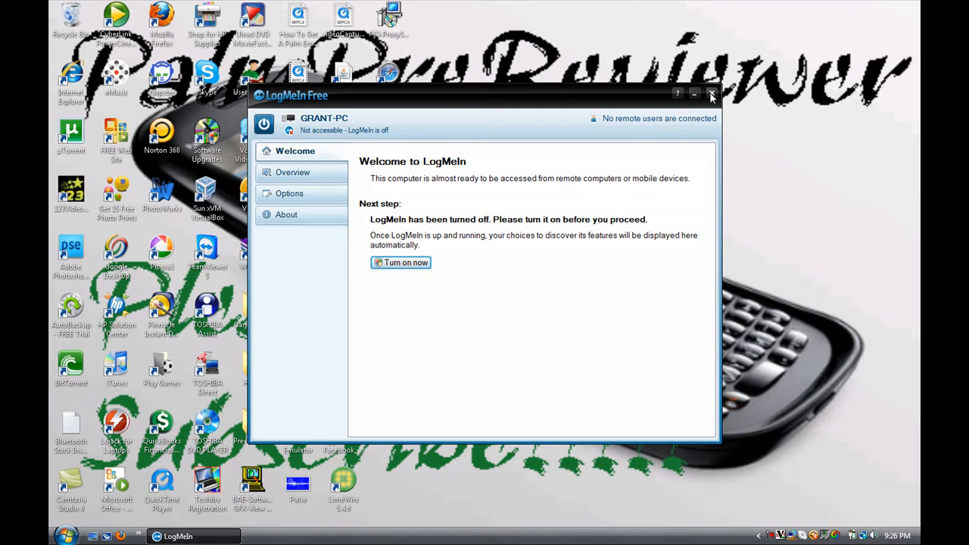
pyautogui.moveTo(563, 230)
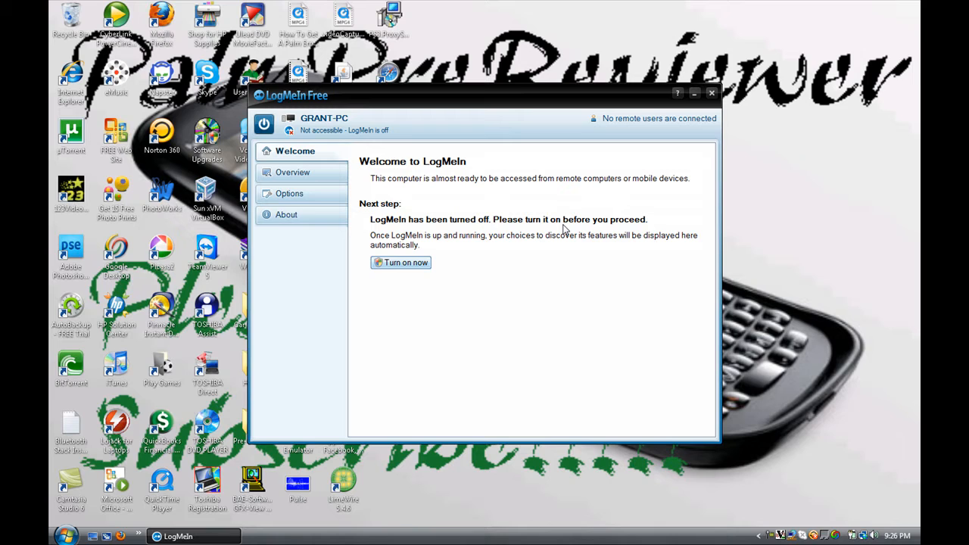
pyautogui.click(400, 264)
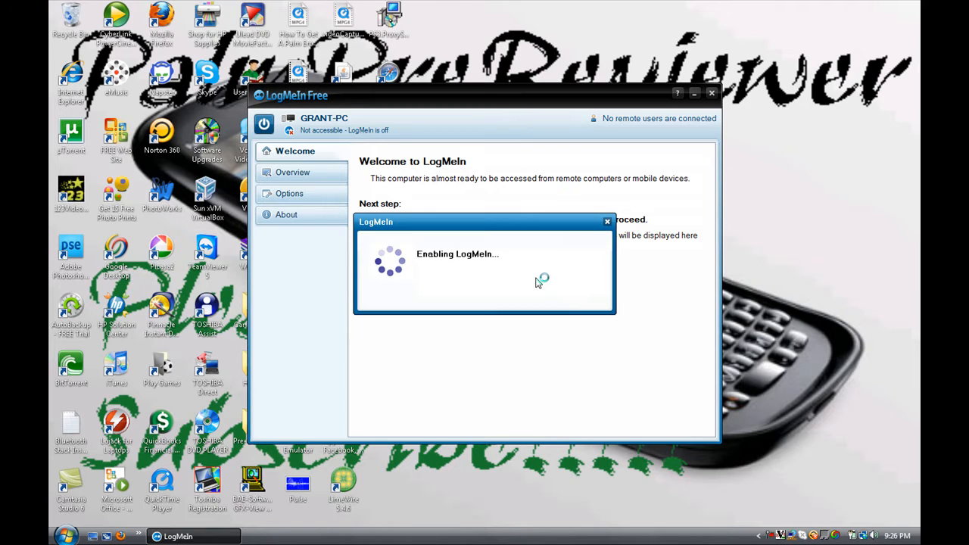
pyautogui.moveTo(538, 283)
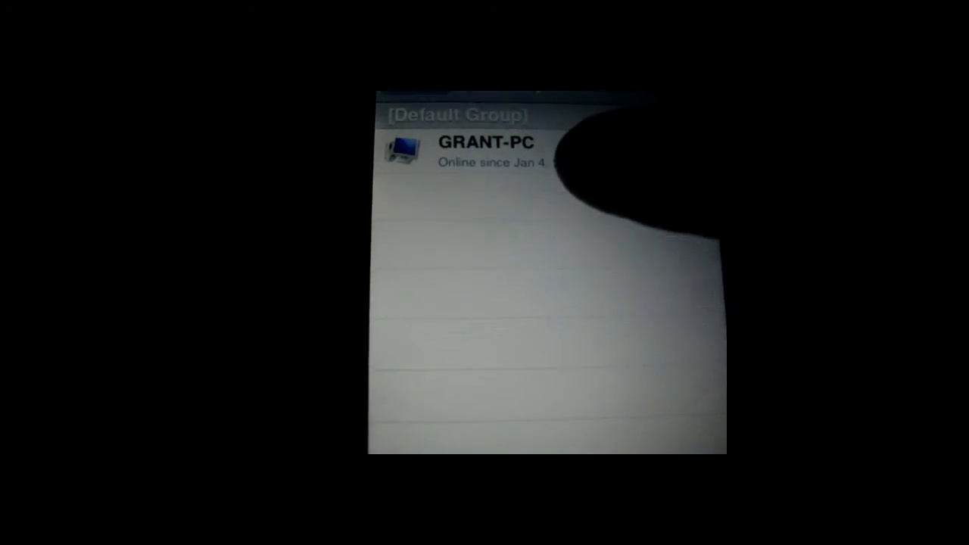
# Connect to GRANT-PC from the Default Group list, reaching its user name and password login form
pyautogui.click(484, 149)
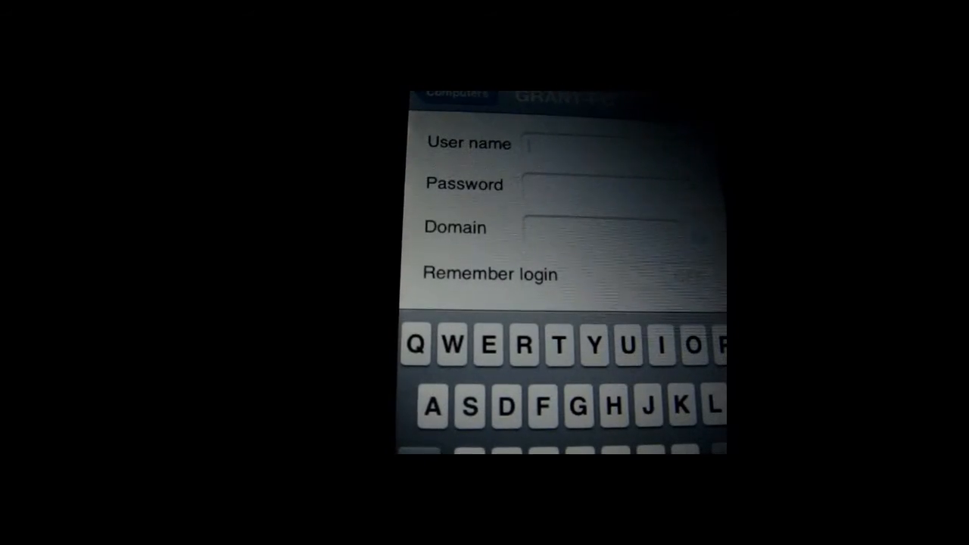